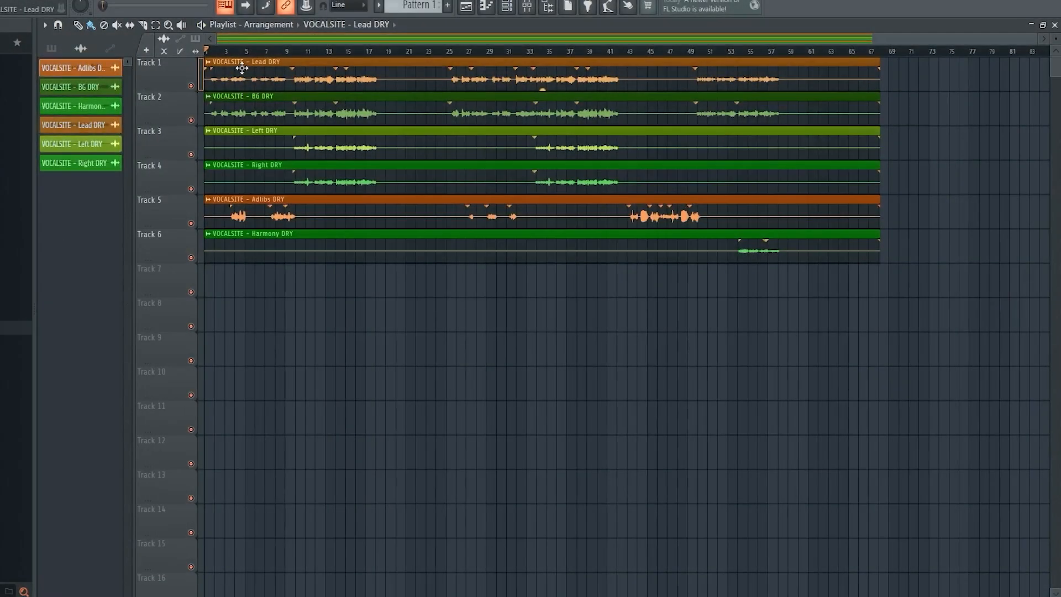
# - Solo the Lead DRY vocal and load Waves Tune Real-Time Stereo in slot 1 with Major scale
pyautogui.doubleClick(244, 61)
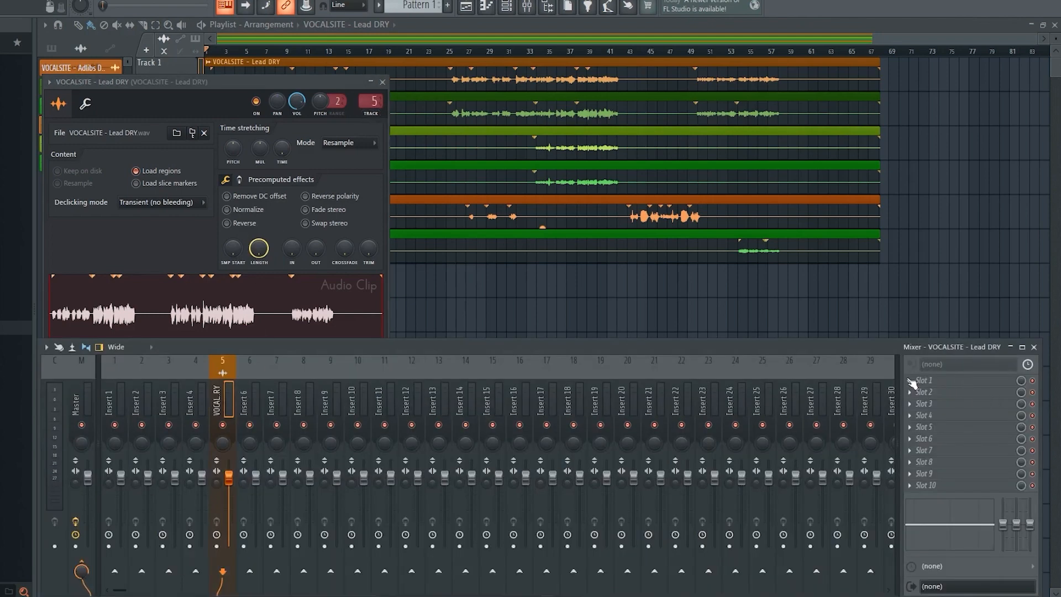
pyautogui.click(923, 380)
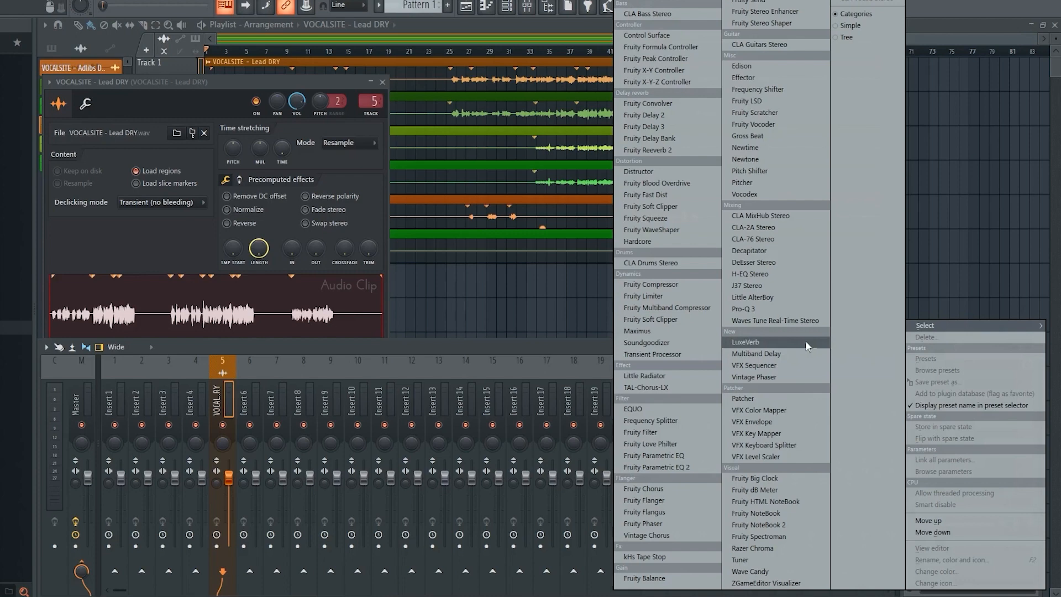
pyautogui.moveTo(768, 239)
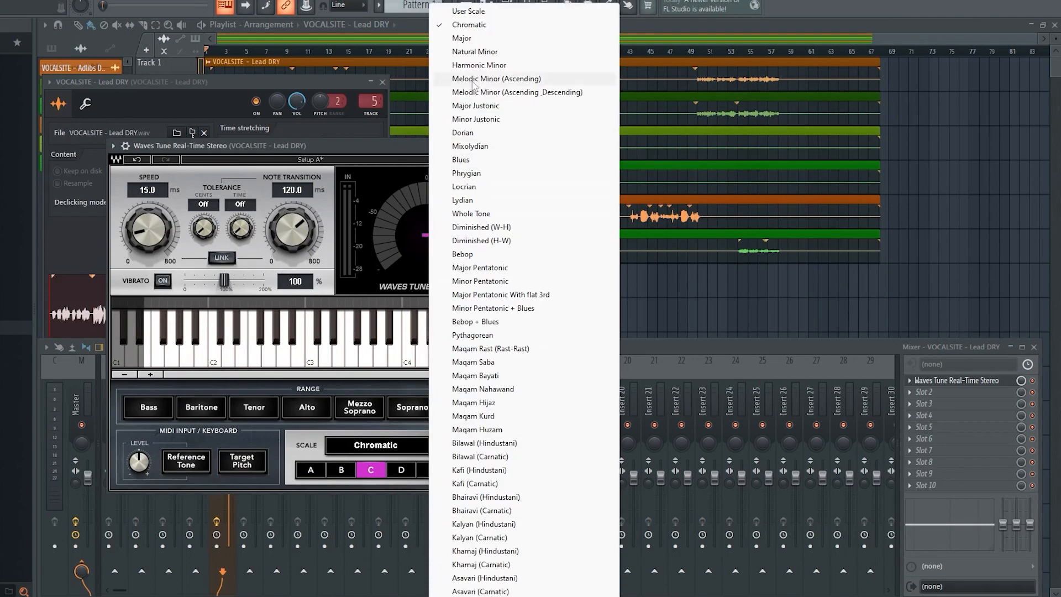
pyautogui.click(462, 37)
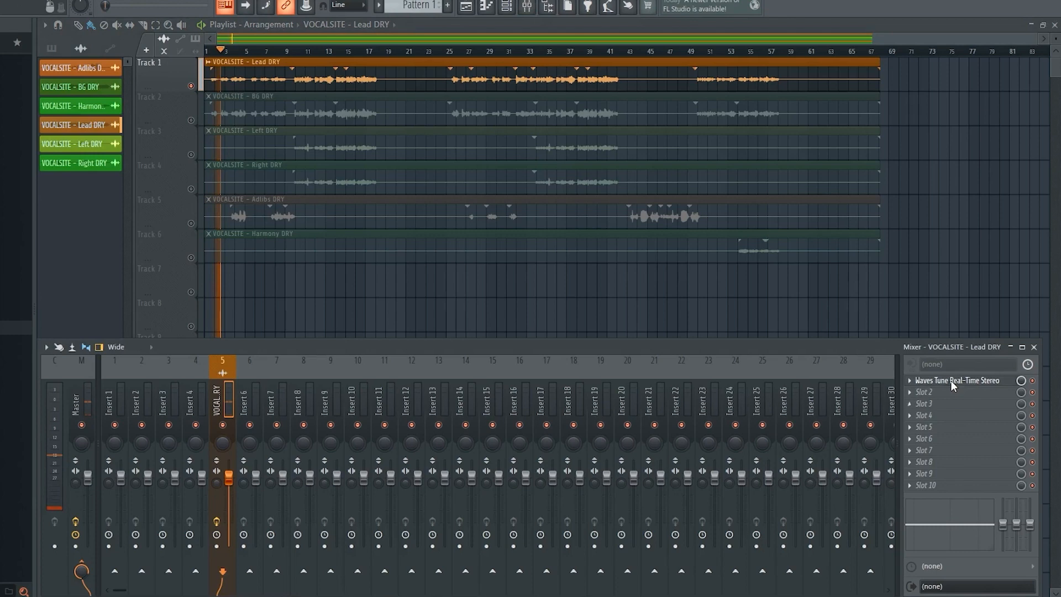
# - Slow the Waves Tune retune speed to about 16.6 ms with a 40.5 ms note transition
pyautogui.click(956, 379)
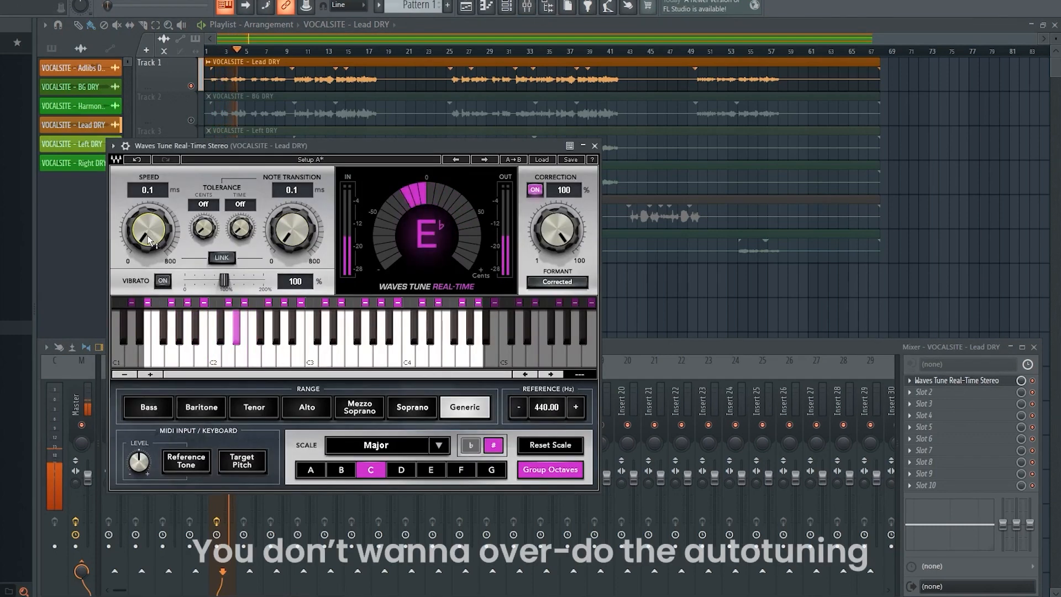
pyautogui.moveTo(147, 232); pyautogui.dragTo(148, 203)
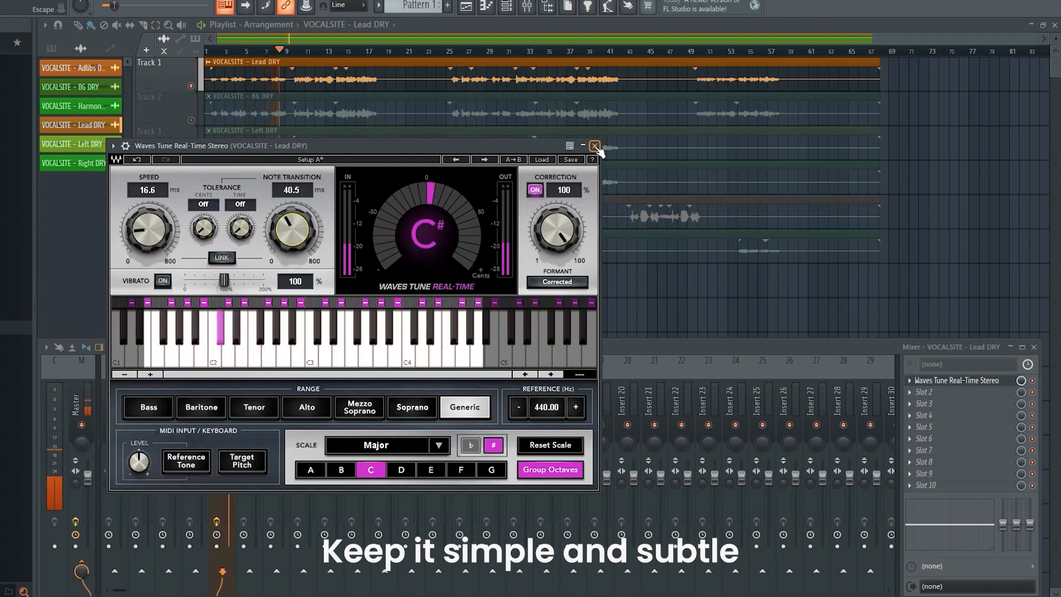
pyautogui.click(594, 146)
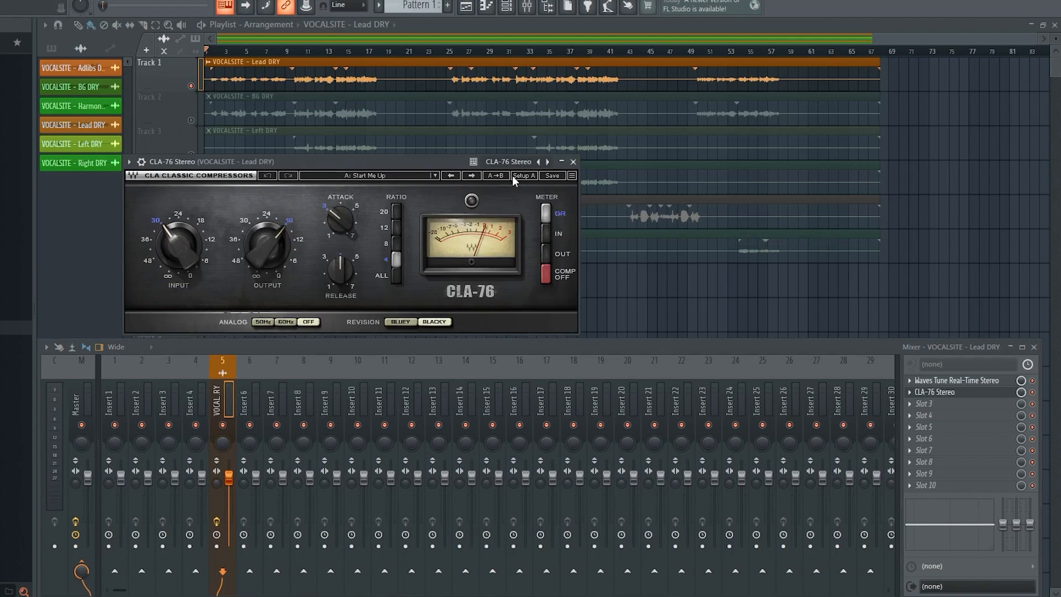
# - Load the Greg Wells 'GW Lead Vocal' preset on the CLA-76 Stereo in slot 2
pyautogui.click(570, 176)
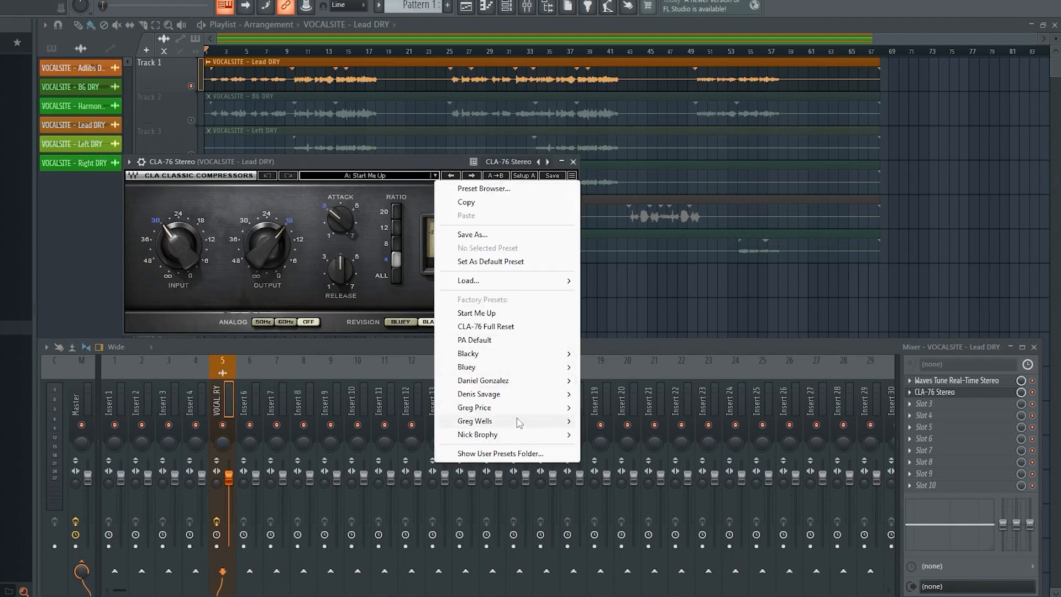
pyautogui.moveTo(475, 421)
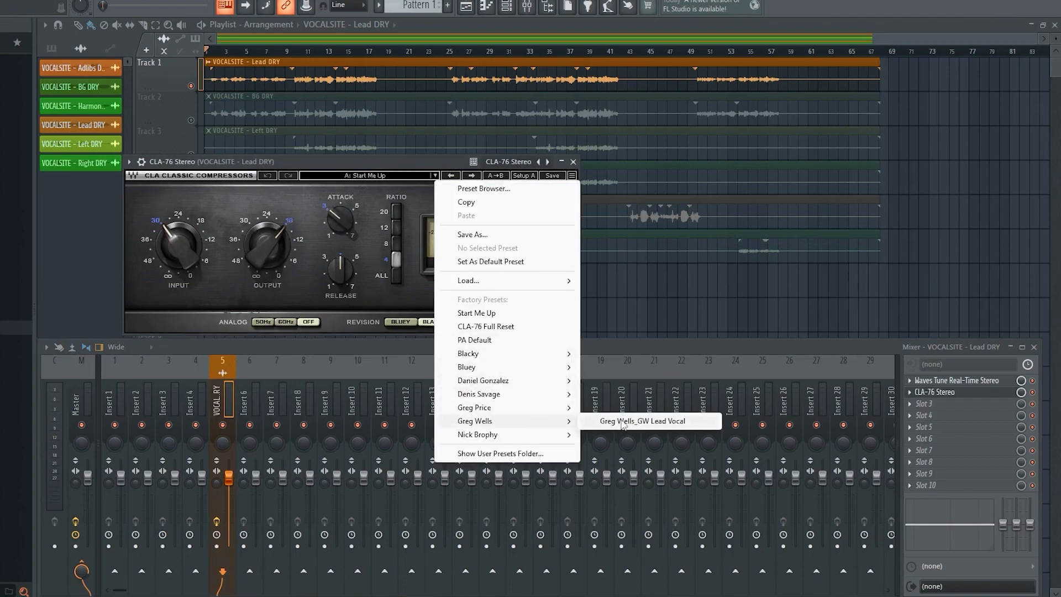
pyautogui.click(642, 421)
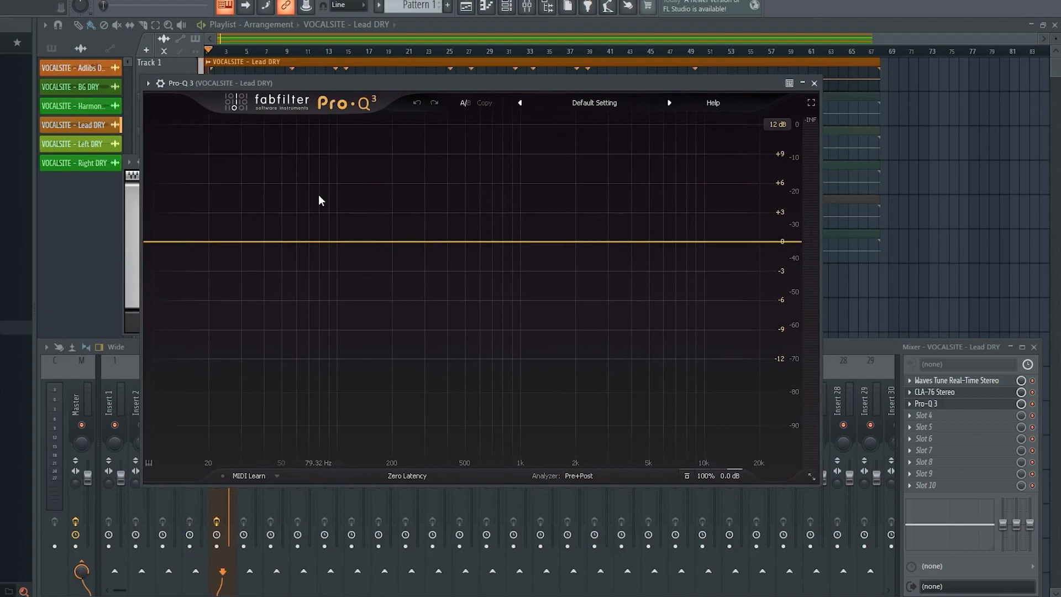
# - Shape Pro-Q 3: low cut at ~146 Hz, ~1 dB dip at 535 Hz, ~2 dB boost at 8 kHz
pyautogui.click(159, 241)
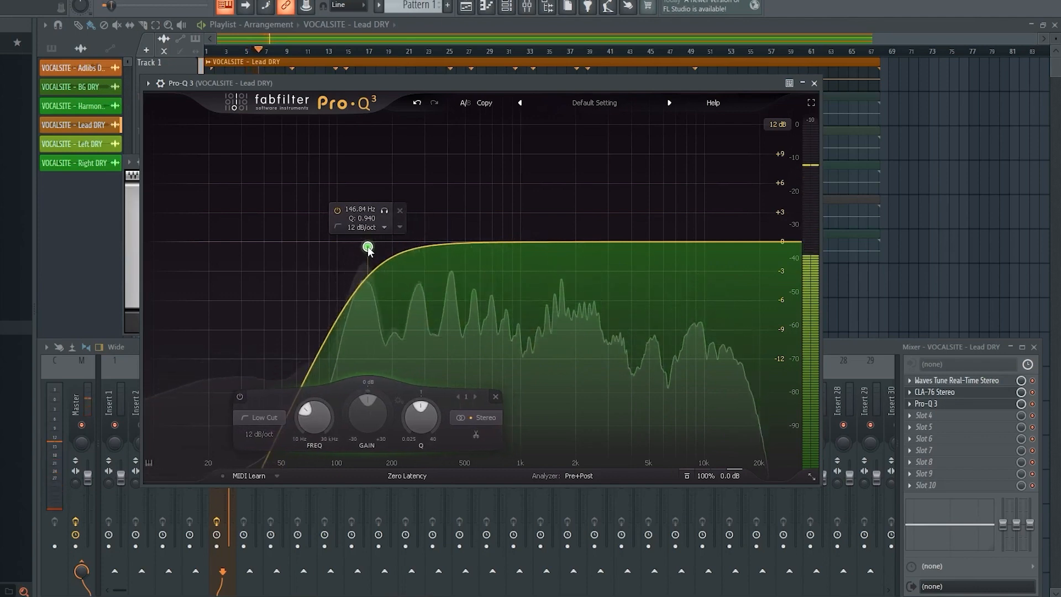
pyautogui.moveTo(369, 247); pyautogui.dragTo(359, 247)
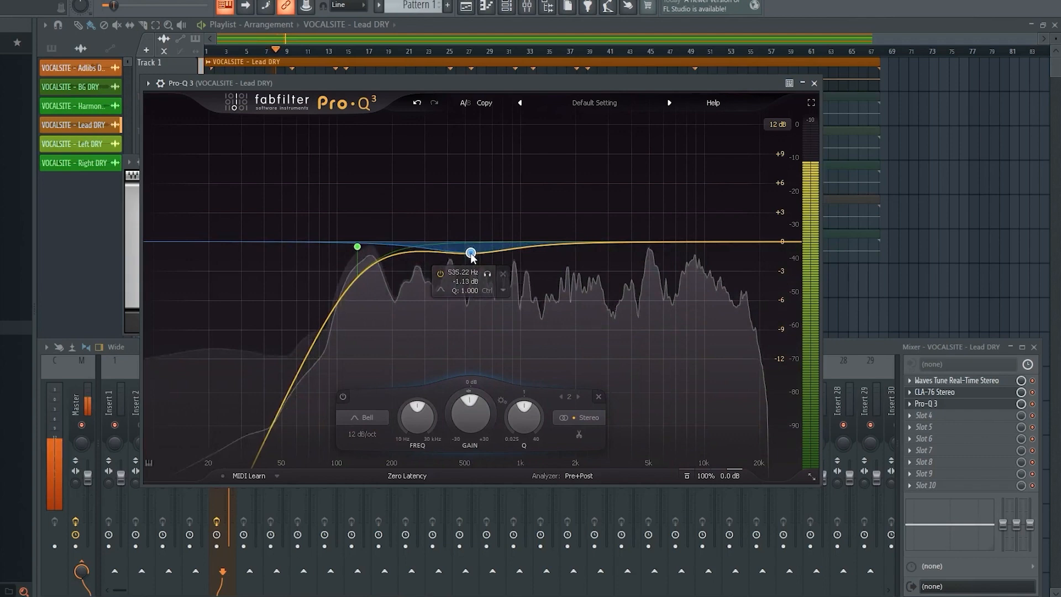
pyautogui.moveTo(470, 251); pyautogui.dragTo(468, 258)
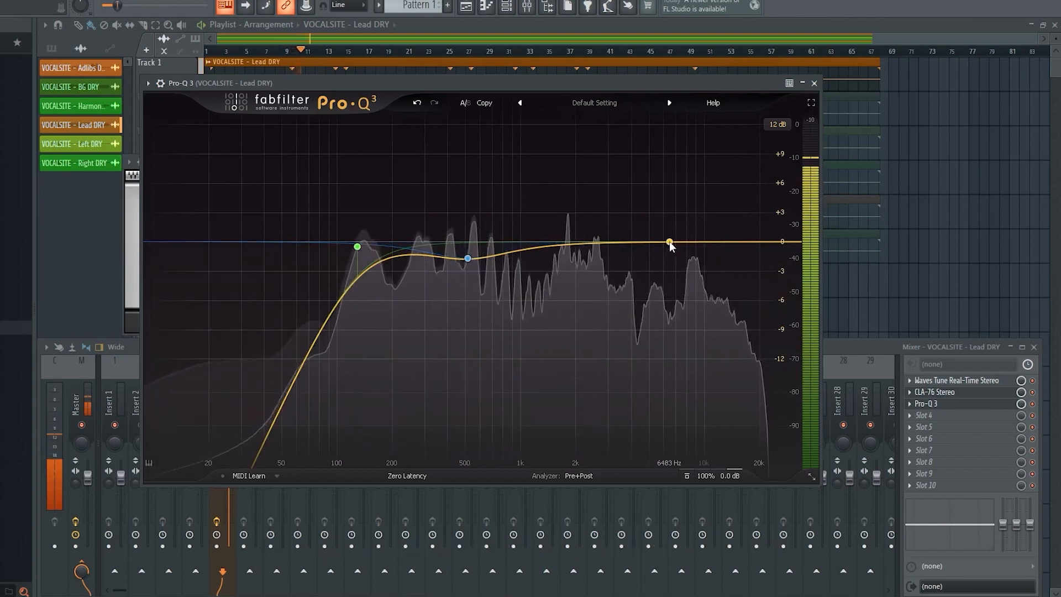
pyautogui.moveTo(668, 242); pyautogui.dragTo(686, 218)
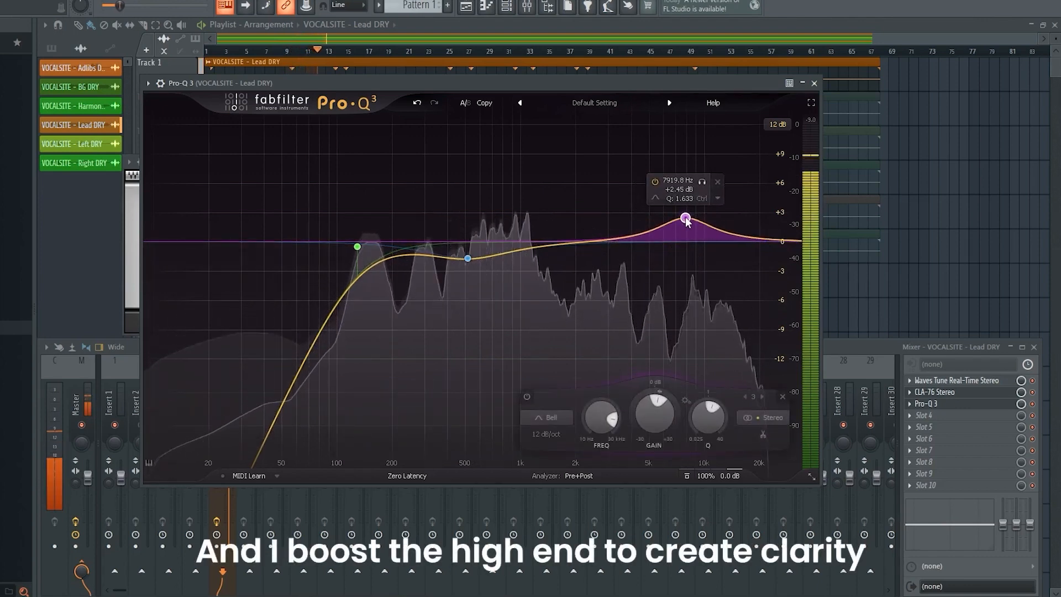
pyautogui.moveTo(685, 218); pyautogui.dragTo(689, 224)
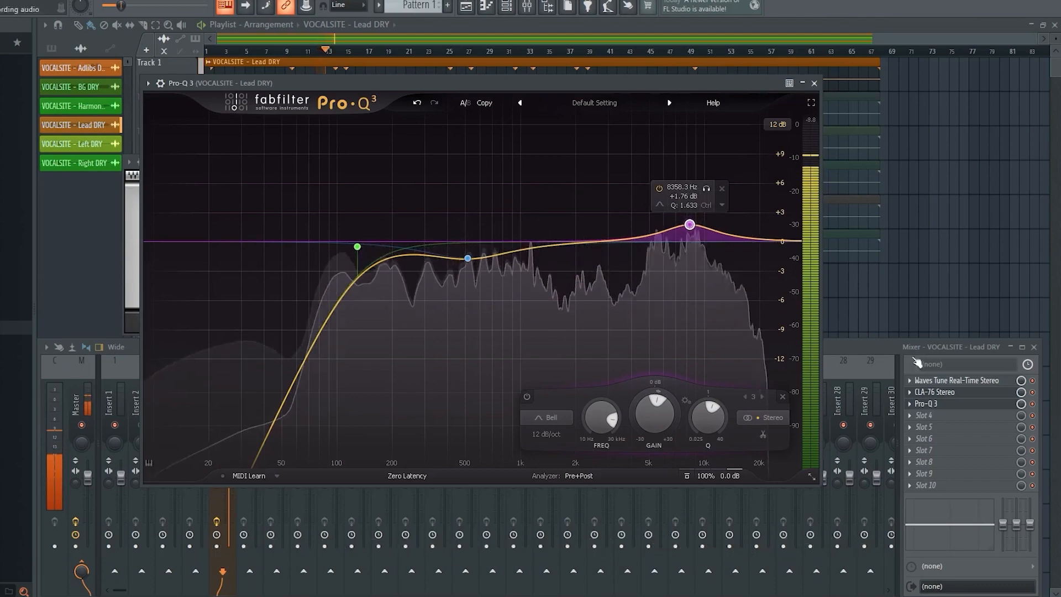
pyautogui.click(944, 392)
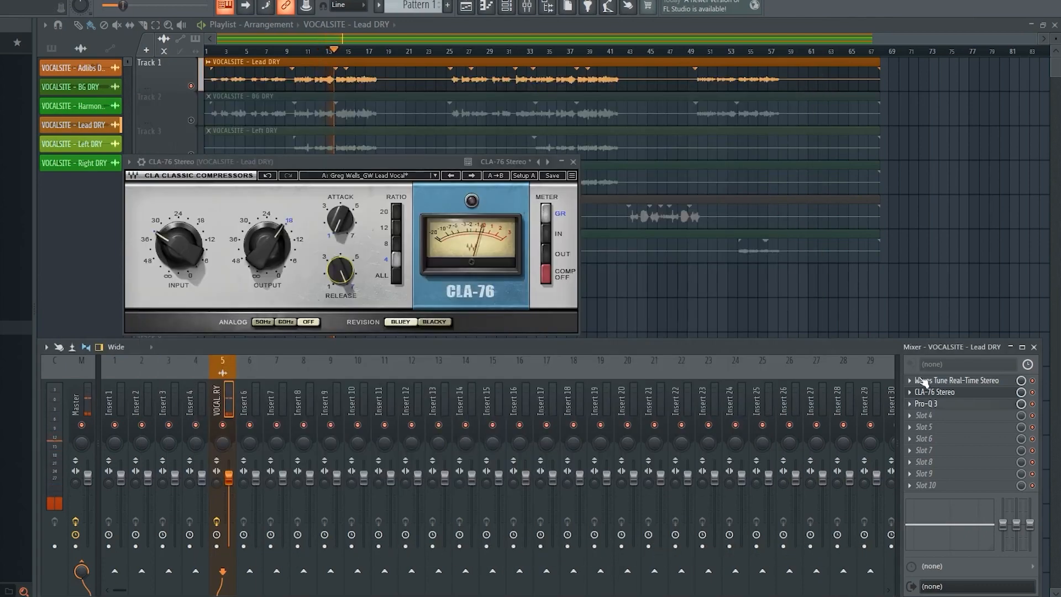
# - Add Soundgoodizer and a low-wet Fruity Reeverb 2 to finish the lead vocal chain
pyautogui.rightClick(967, 381)
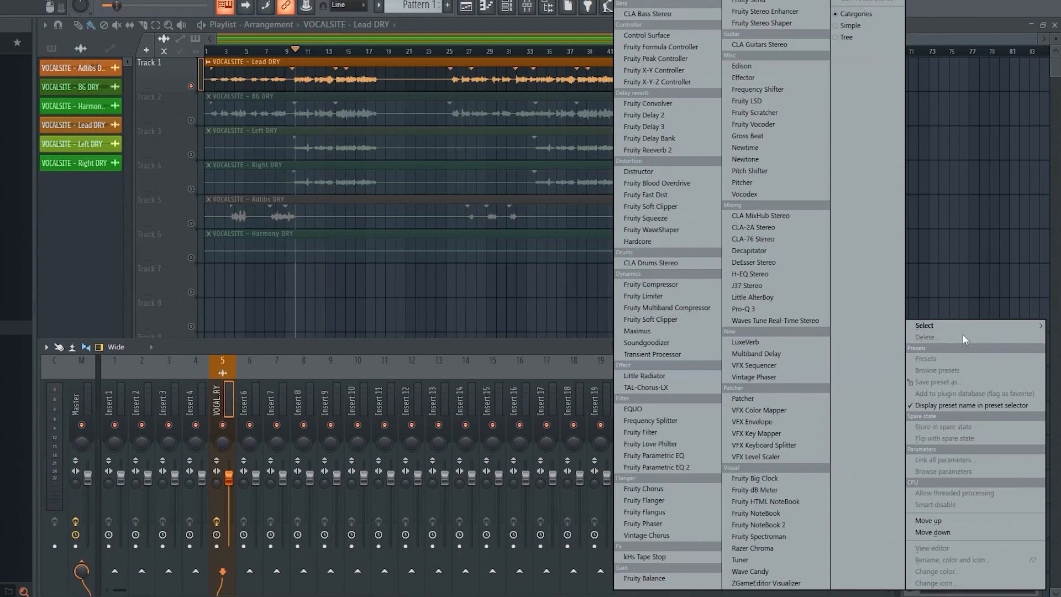
pyautogui.moveTo(646, 344)
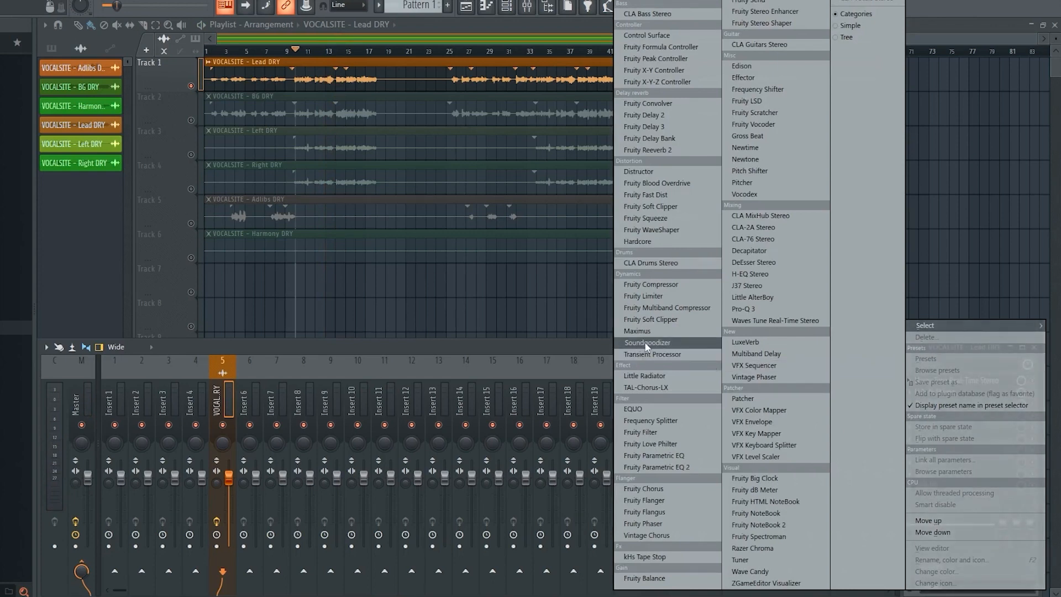
pyautogui.click(646, 341)
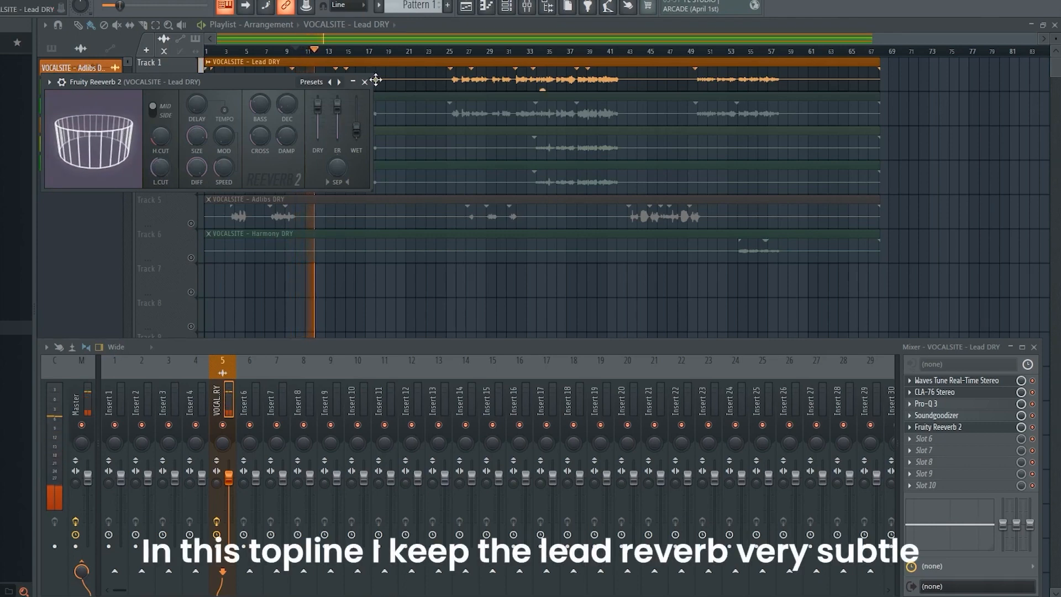
pyautogui.click(364, 82)
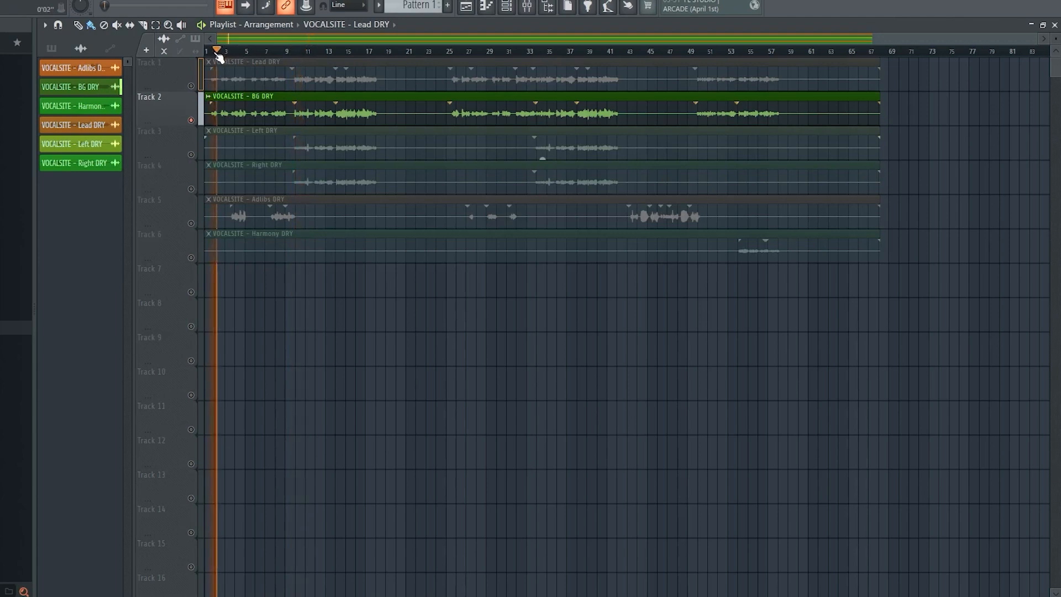
# - Route BG DRY to insert 6 with Waves Tune, CLA-76, Pro-Q 3 and Soundgoodizer
pyautogui.click(352, 114)
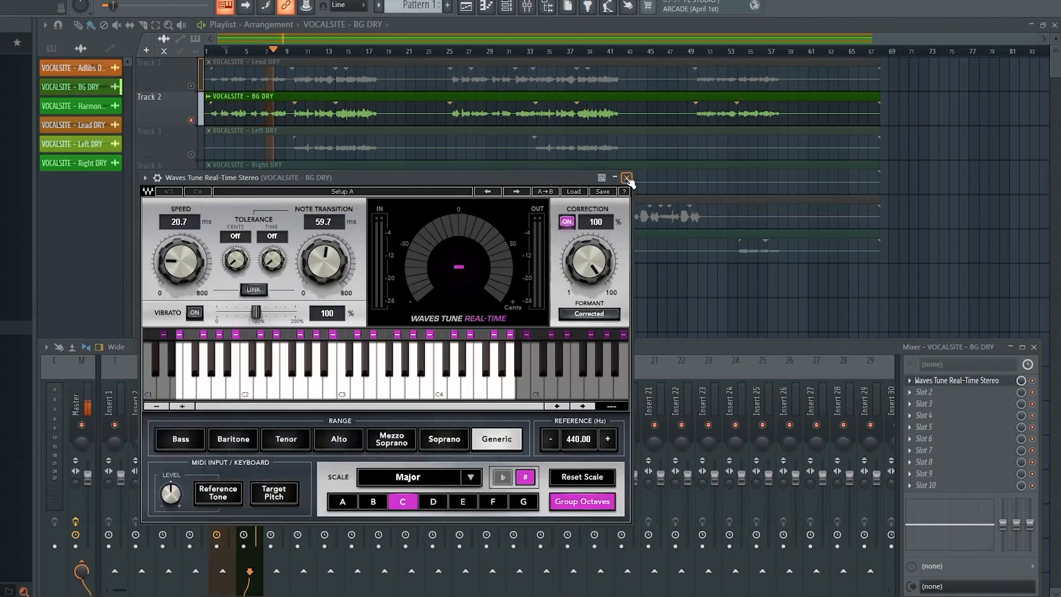
pyautogui.click(625, 177)
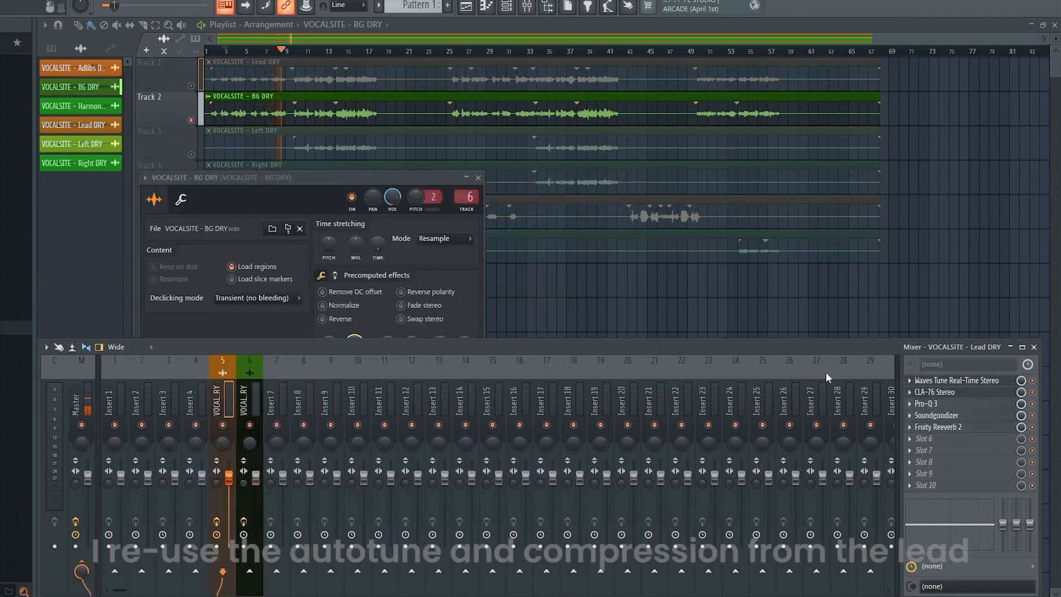
pyautogui.rightClick(957, 380)
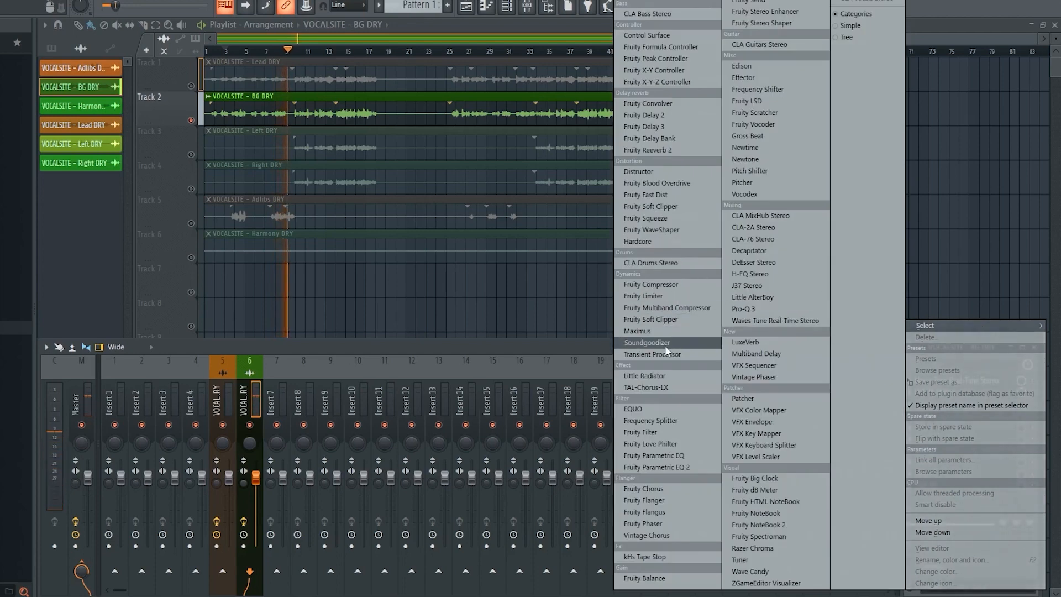
pyautogui.click(645, 342)
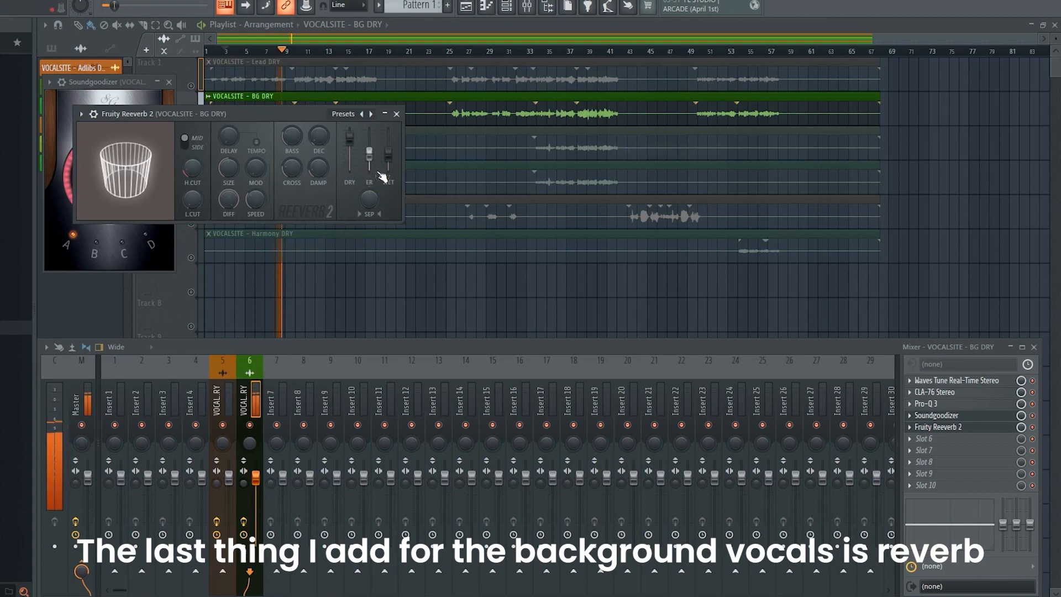
# - Add Fruity Reeverb 2 to the background vocals with lowered wet level and adjusted decay
pyautogui.moveTo(387, 165); pyautogui.dragTo(388, 142)
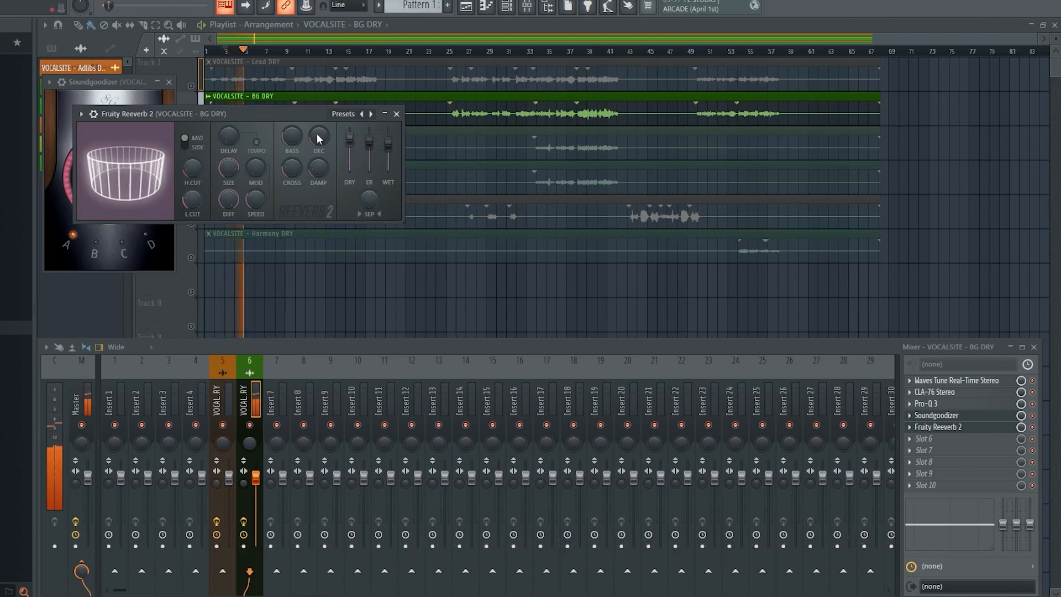
pyautogui.moveTo(256, 474); pyautogui.dragTo(255, 480)
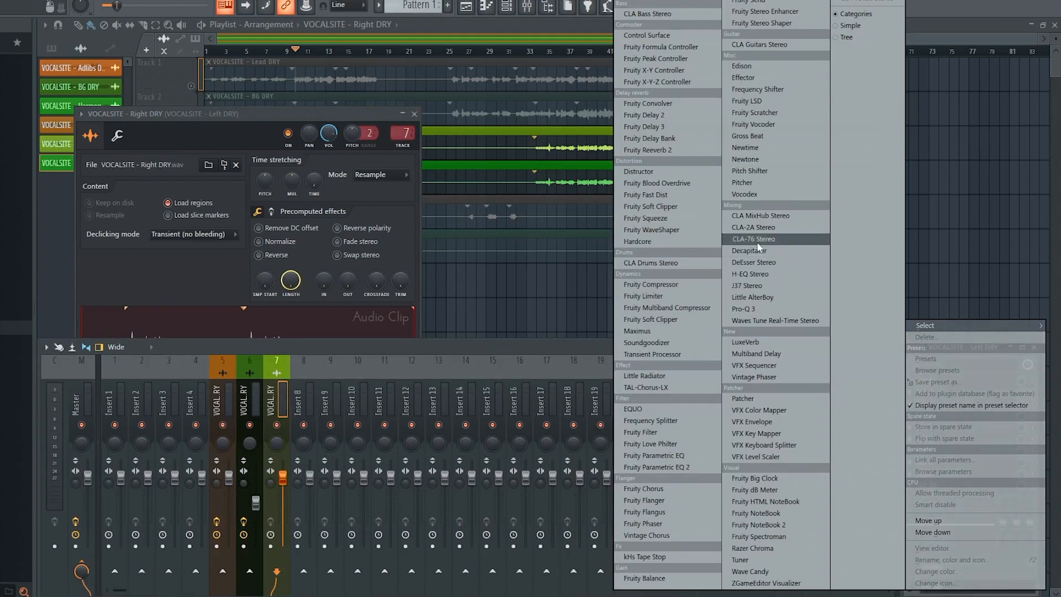
# - Route Left and Right DRY to insert 7 and load CLA-76 Stereo compression
pyautogui.click(754, 239)
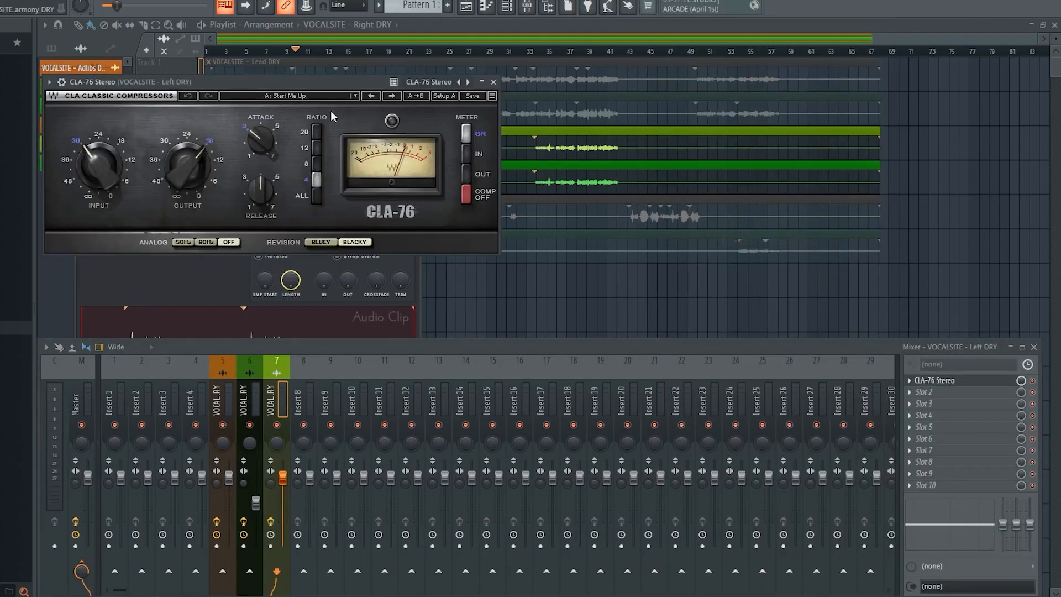
pyautogui.click(287, 95)
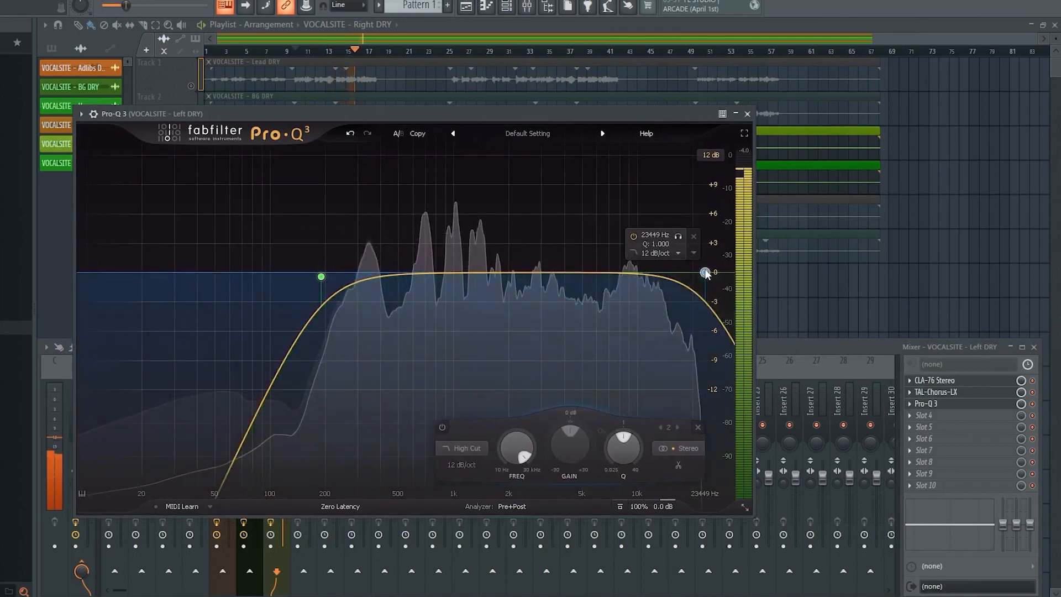
# - Lower the stereo vocal Pro-Q 3 high cut to about 6095 Hz
pyautogui.moveTo(705, 271); pyautogui.dragTo(607, 277)
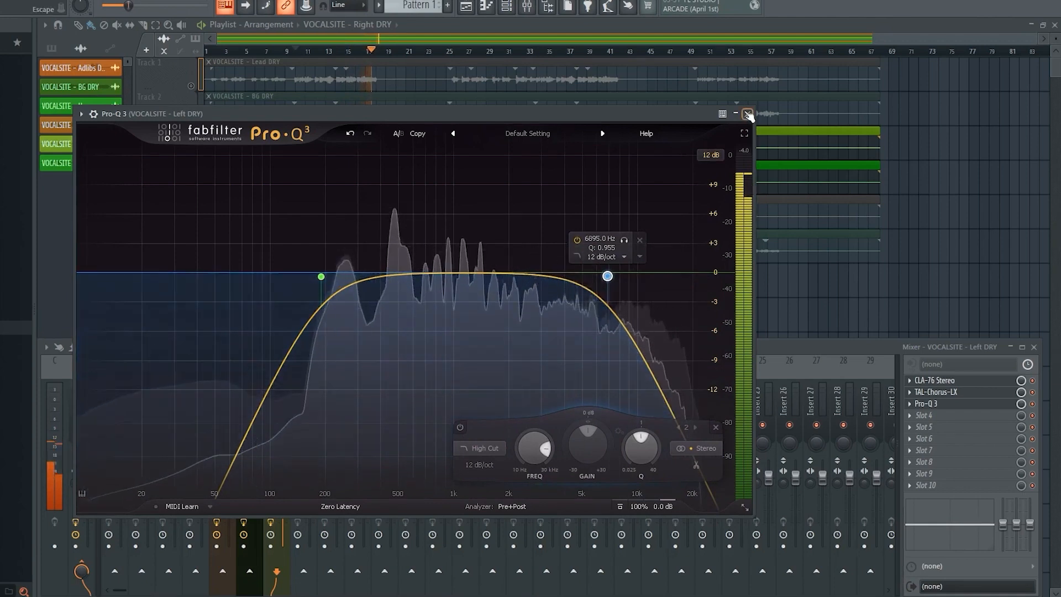
pyautogui.click(747, 113)
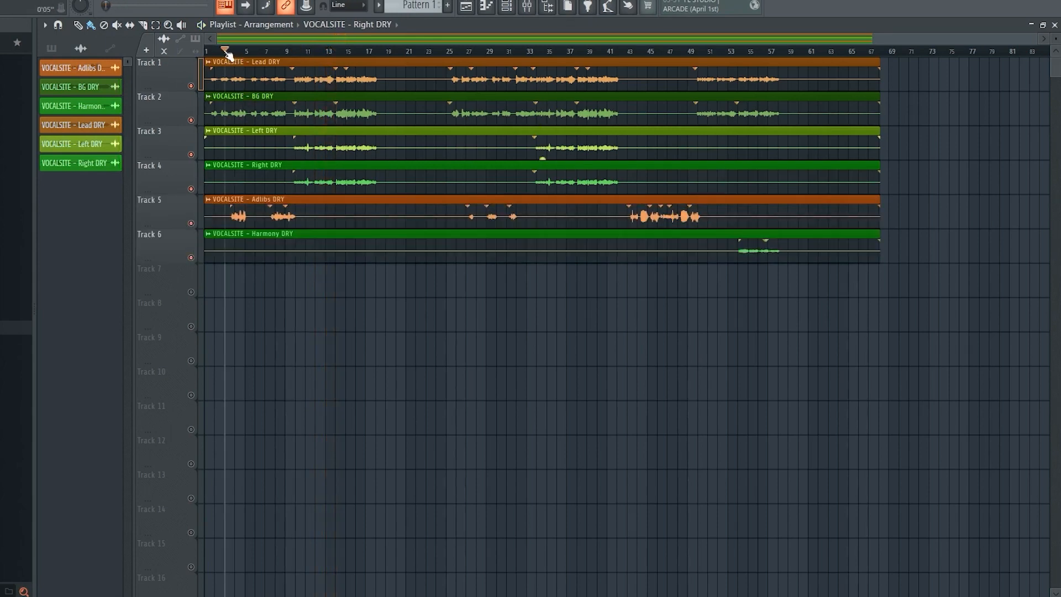
# - Route the Adlibs DRY clip on Track 5 to mixer insert 8
pyautogui.click(242, 51)
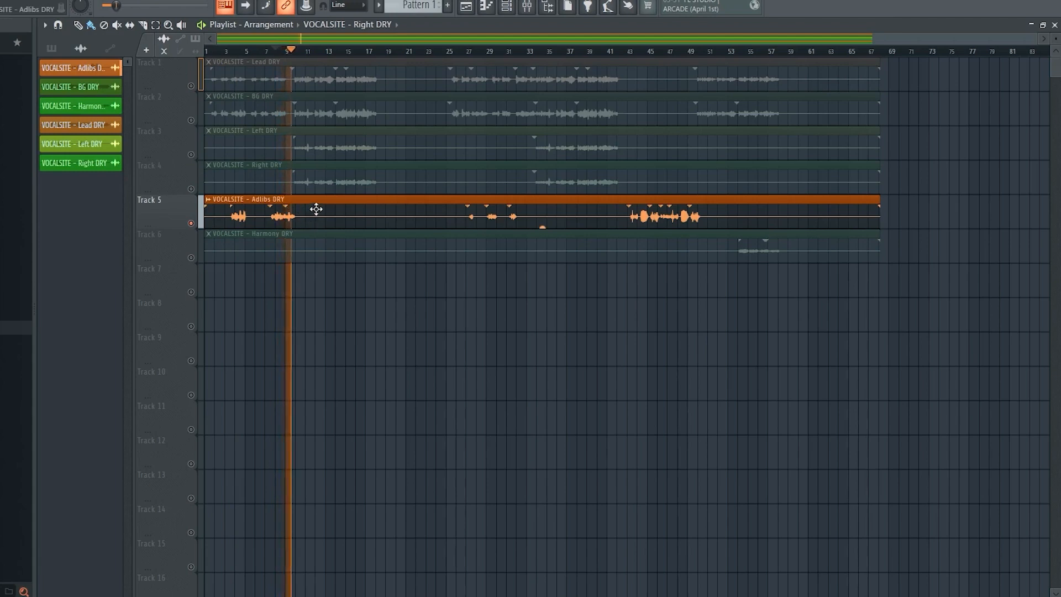
pyautogui.doubleClick(257, 217)
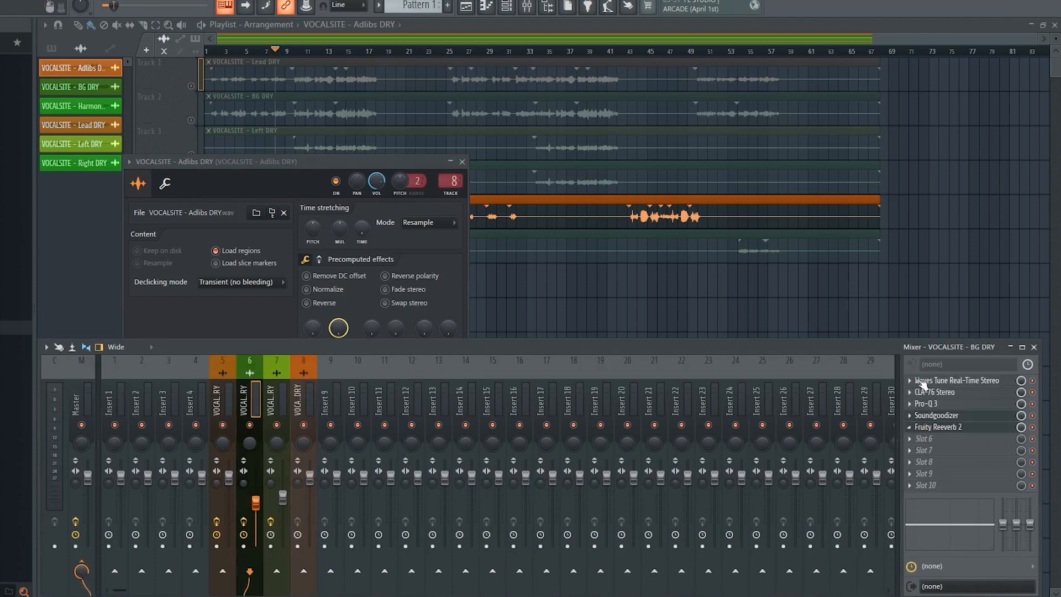
# - Load Waves Tune, CLA-76 Stereo, Soundgoodizer and Fruity Reeverb 2 on the adlibs insert
pyautogui.rightClick(955, 379)
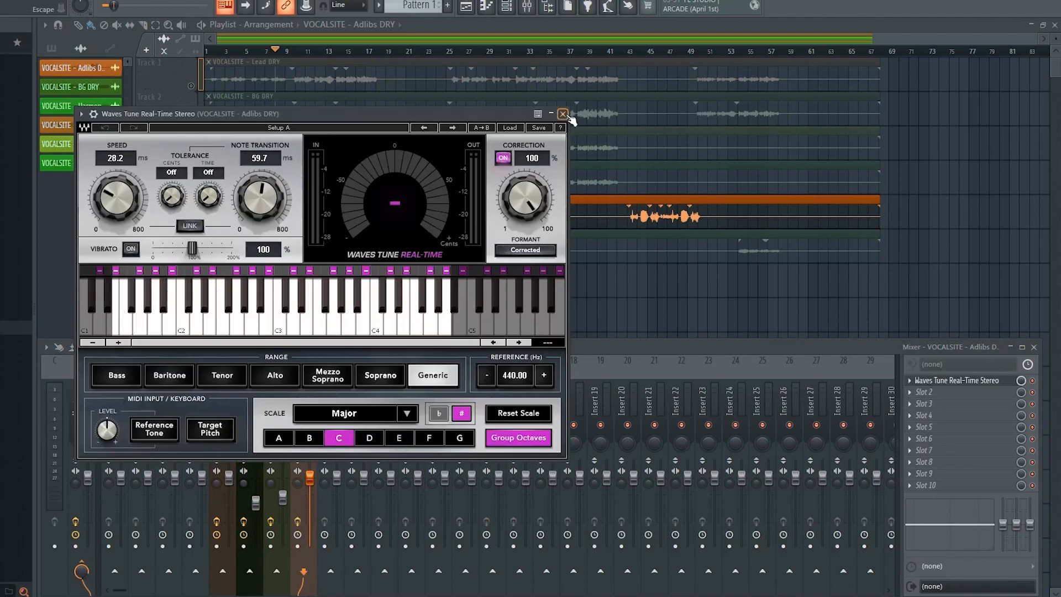
pyautogui.click(562, 112)
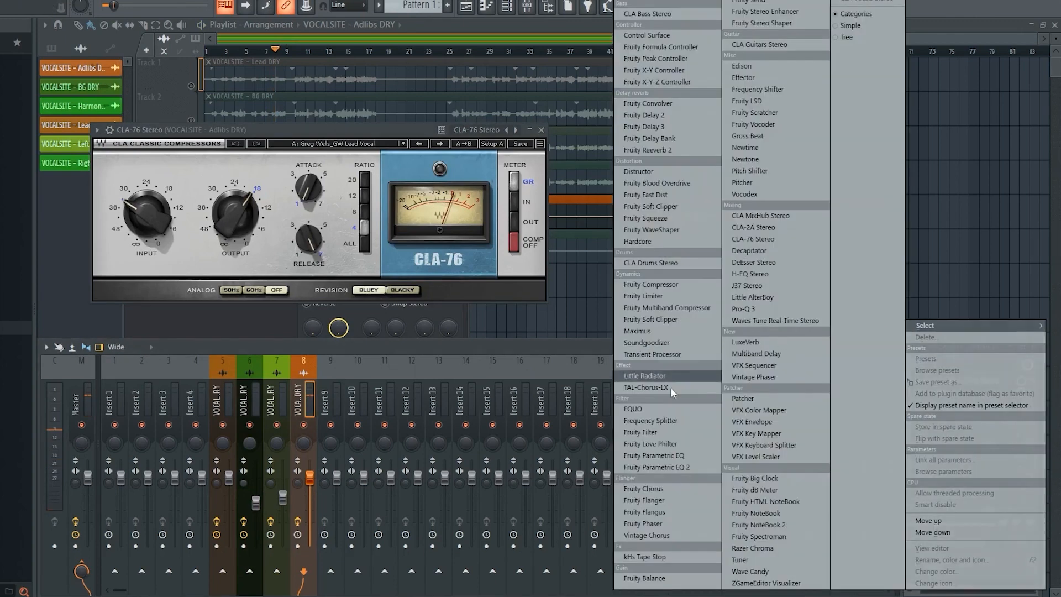
pyautogui.click(646, 343)
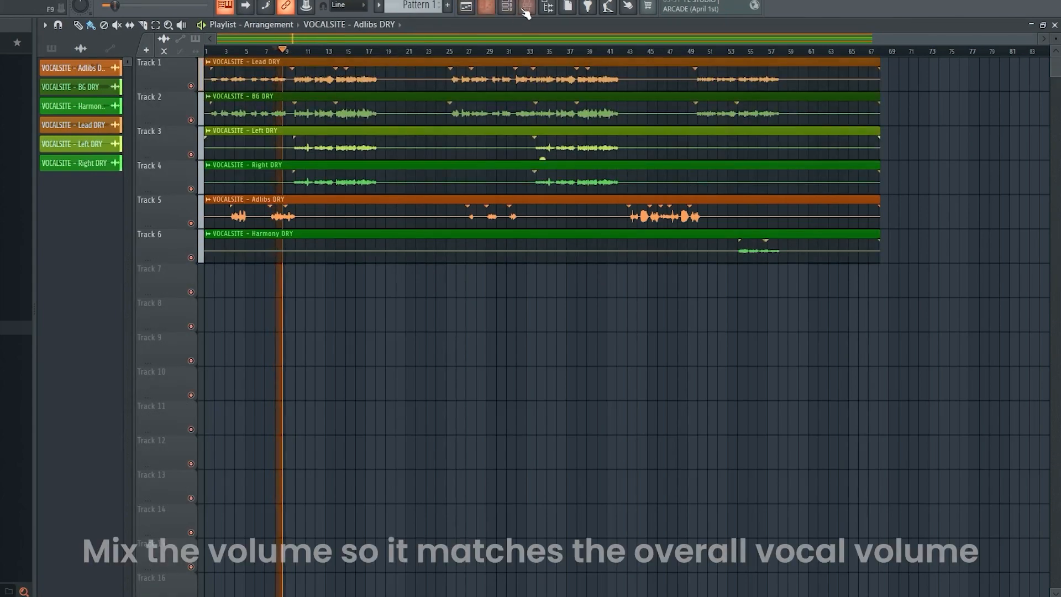
pyautogui.click(524, 7)
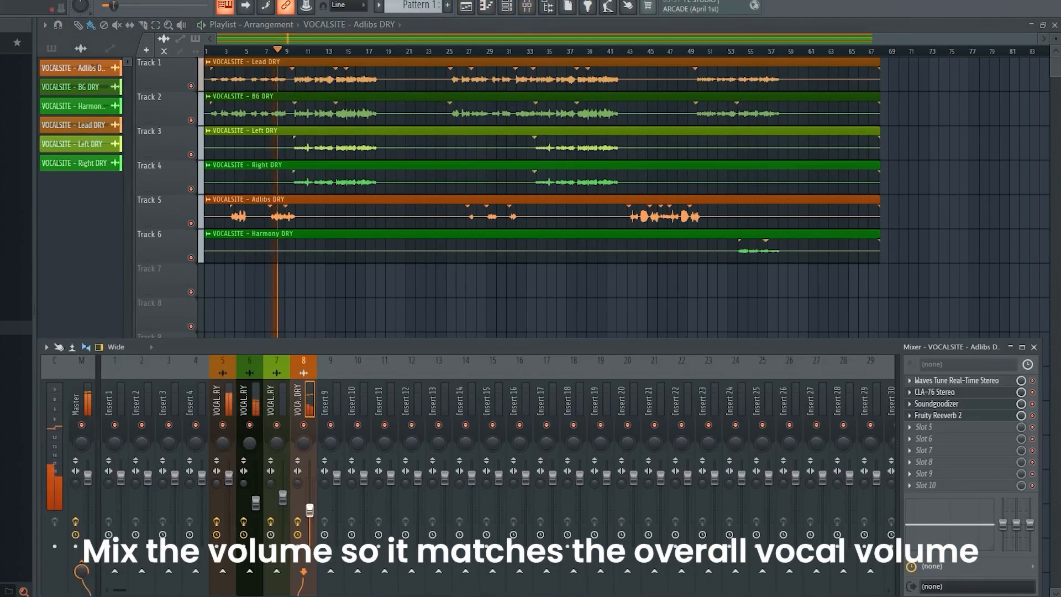